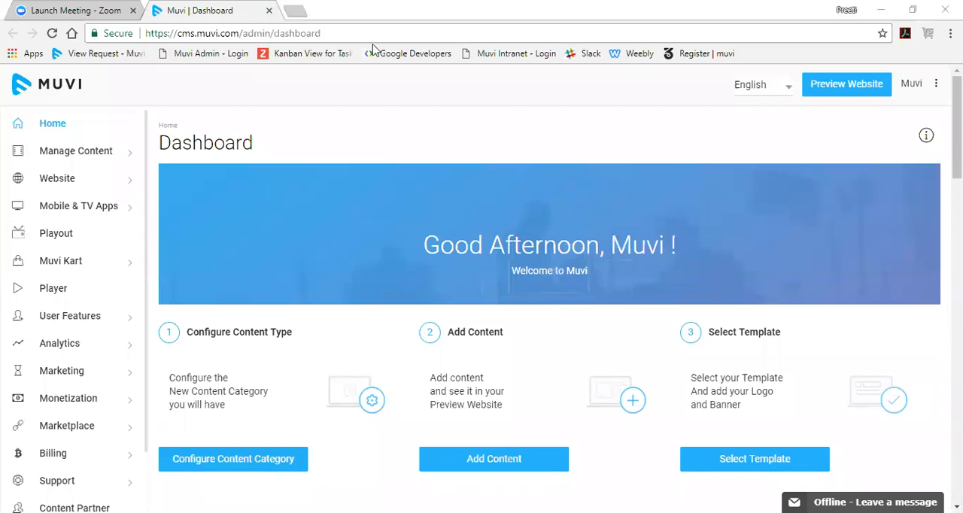
pyautogui.moveTo(322, 107)
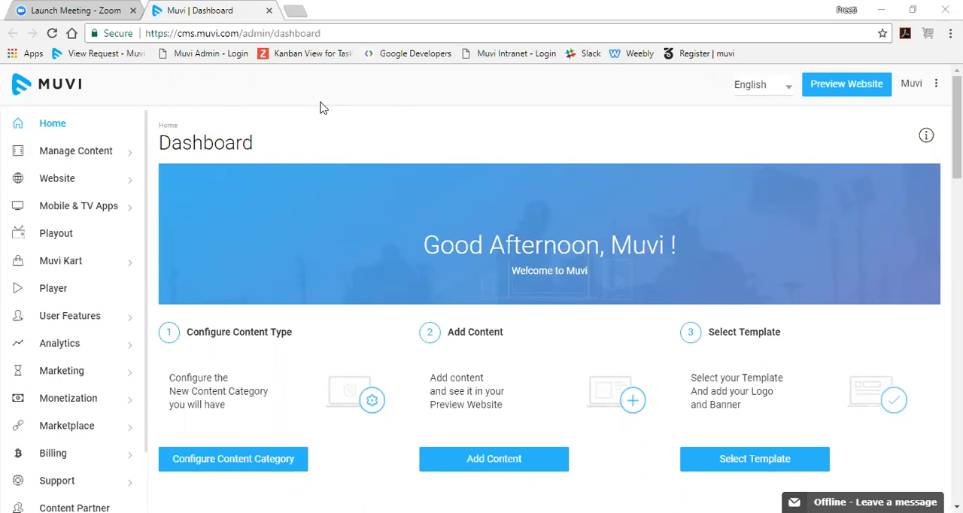
pyautogui.moveTo(171, 163)
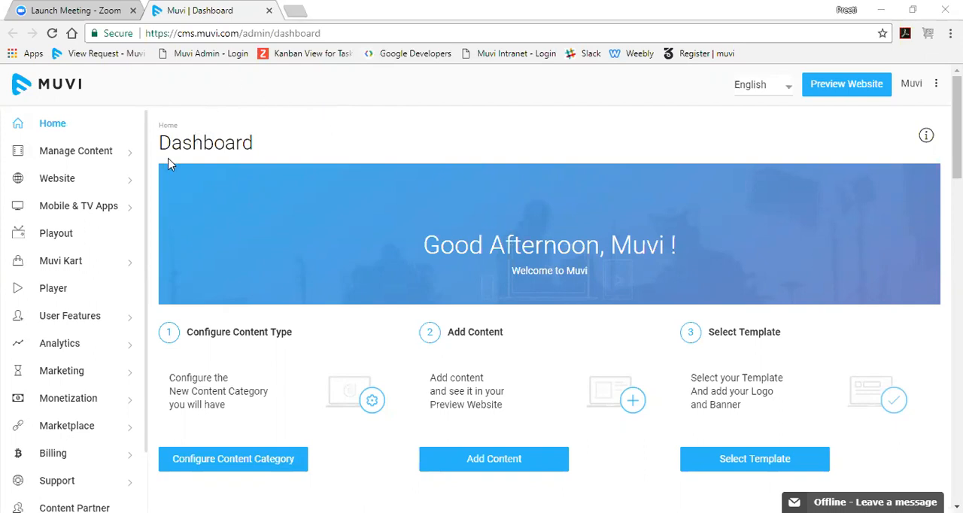
# Go to Website > Templates > Manage Template, where Revo is the active template.
pyautogui.click(57, 178)
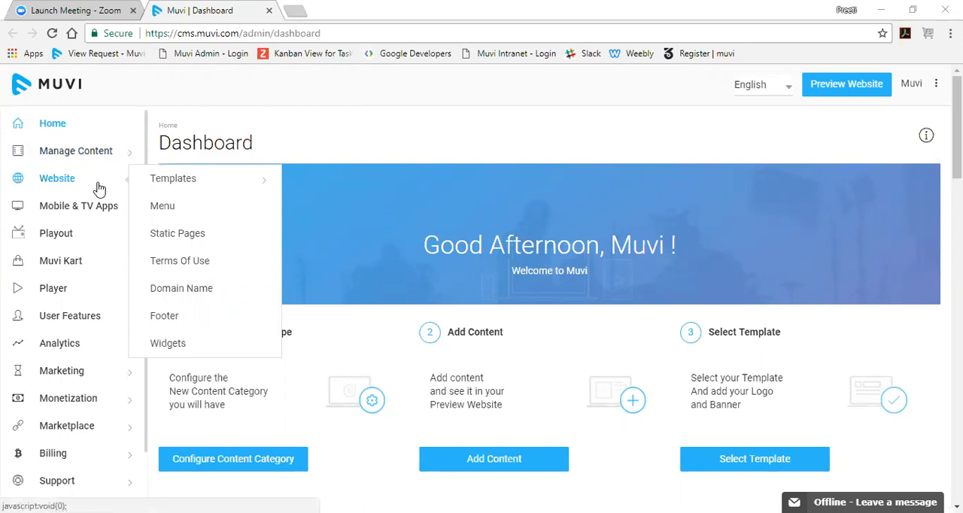
pyautogui.moveTo(173, 179)
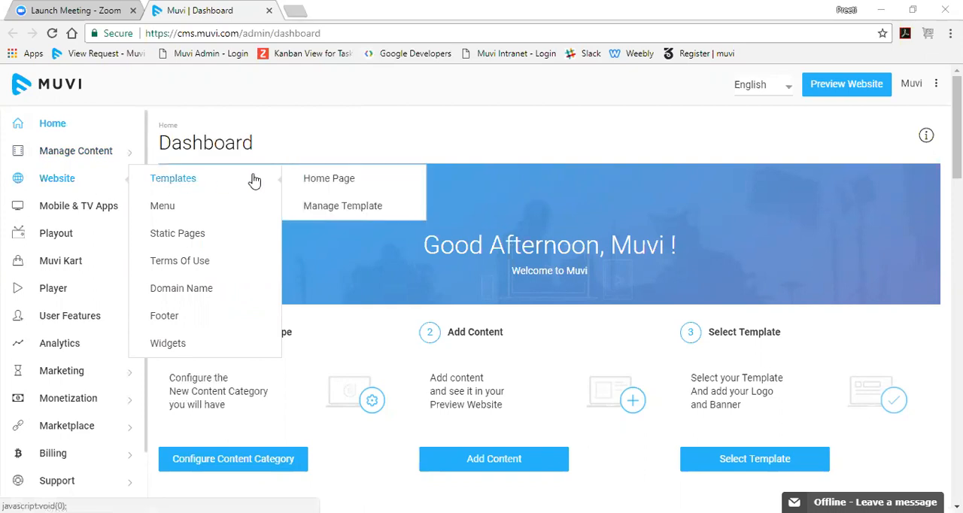
pyautogui.click(342, 206)
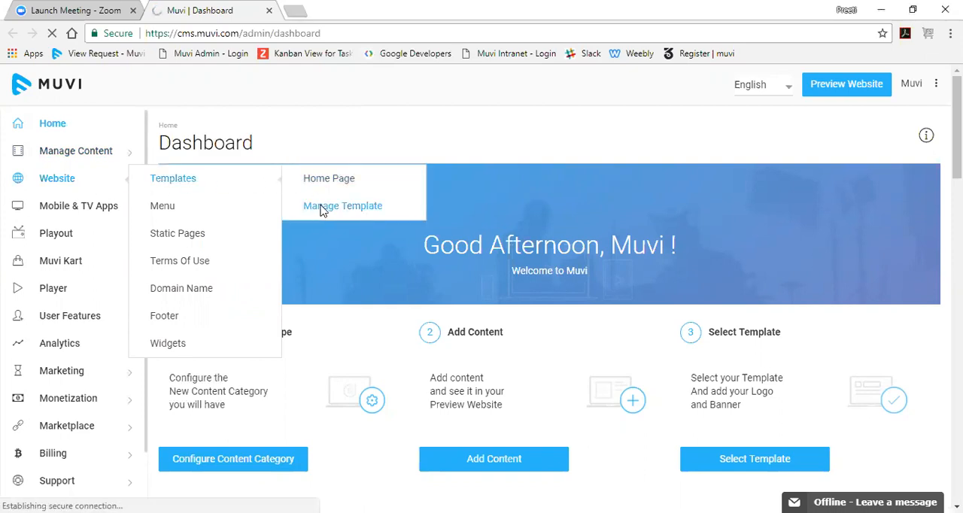
pyautogui.click(343, 205)
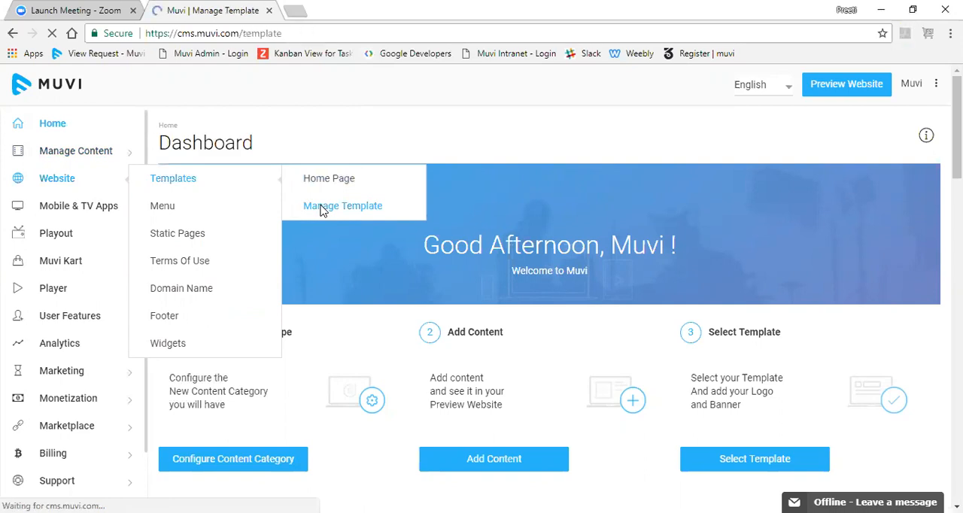
pyautogui.click(343, 205)
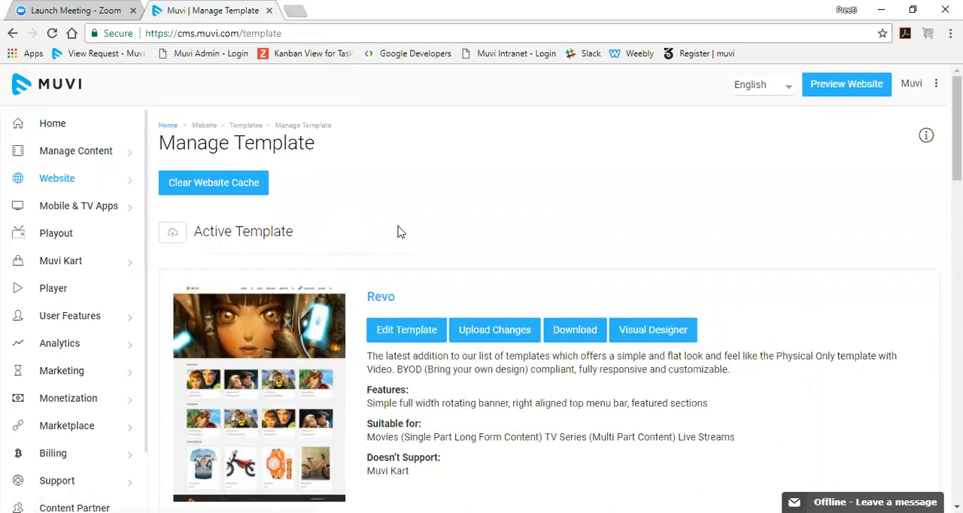
# Scroll past Physical Only, Classic and Traditional, then activate the Modern template.
pyautogui.scroll(-3)
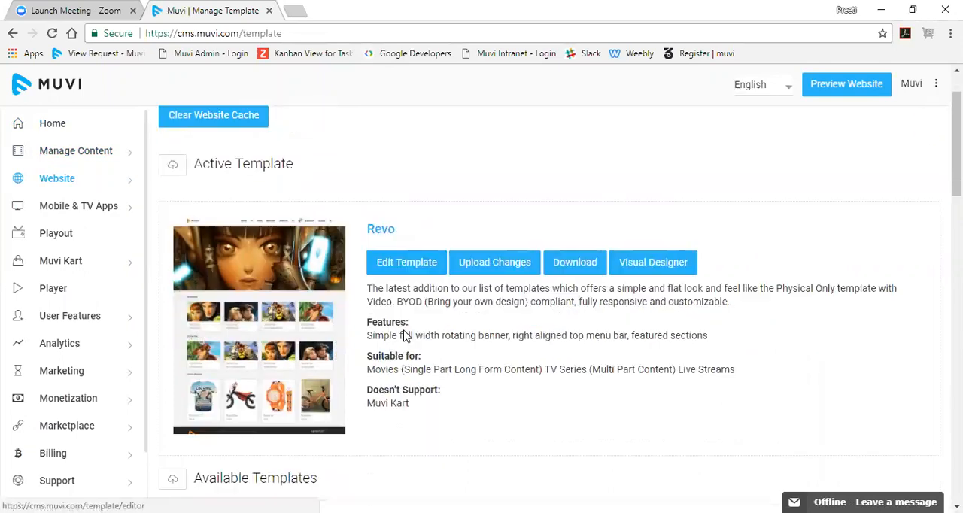
pyautogui.scroll(-3)
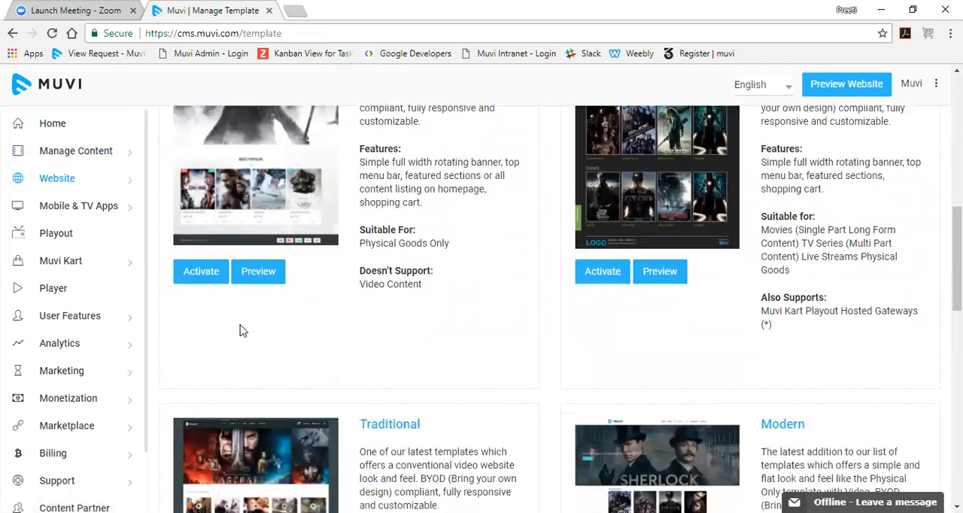
pyautogui.moveTo(192, 283)
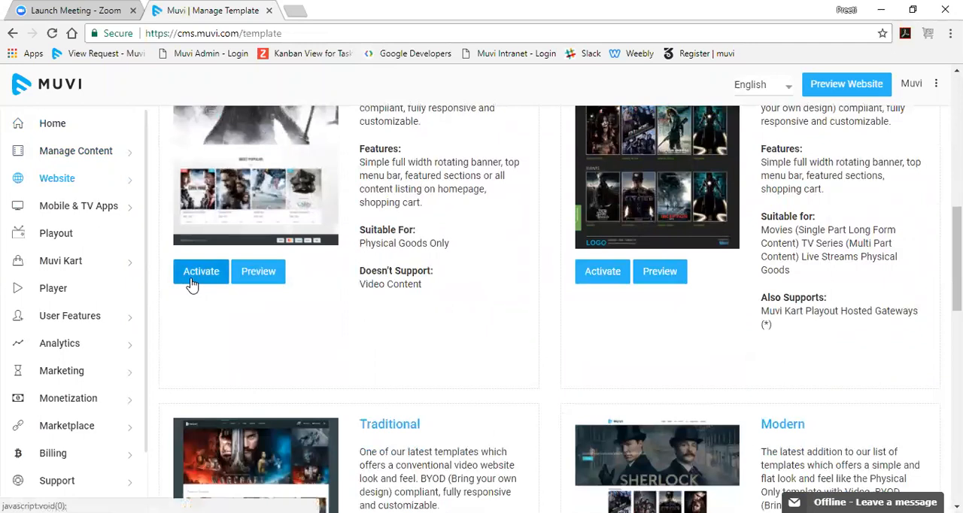
pyautogui.moveTo(210, 284)
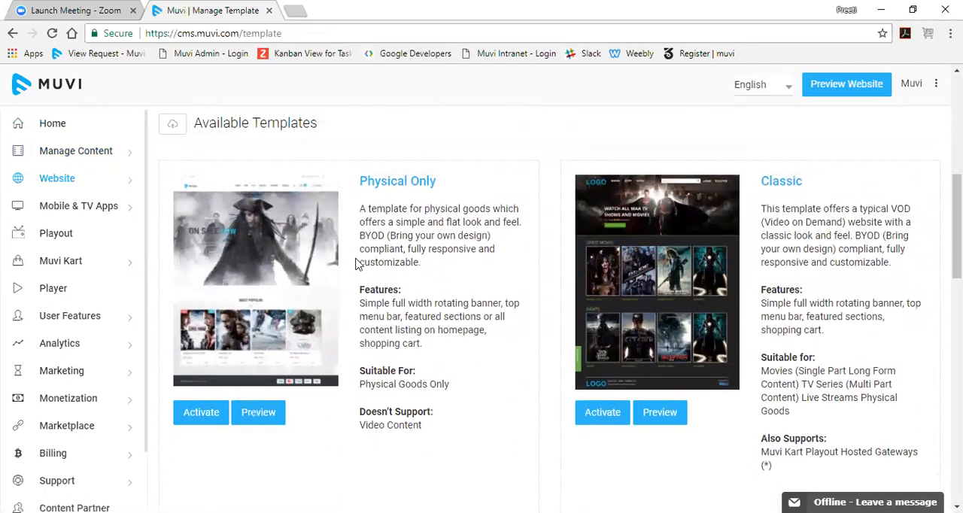
pyautogui.scroll(-3)
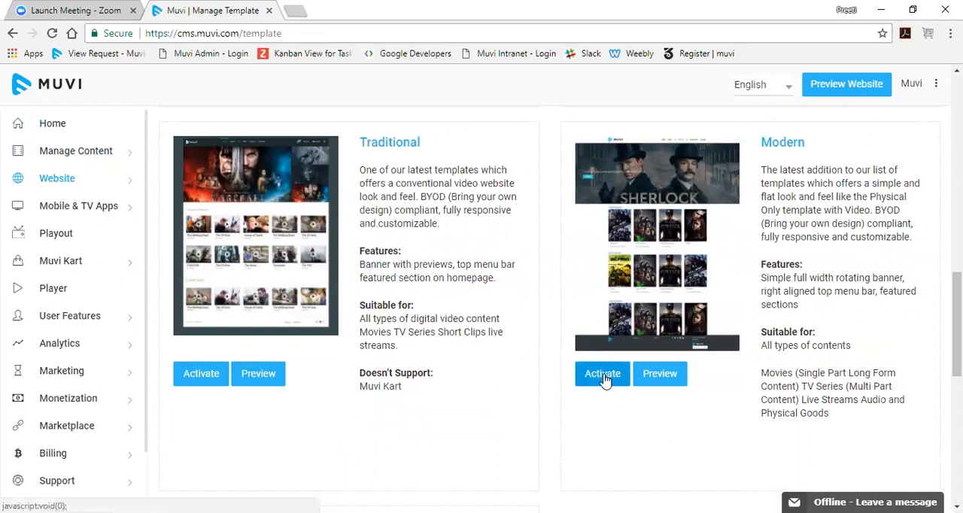
pyautogui.click(602, 373)
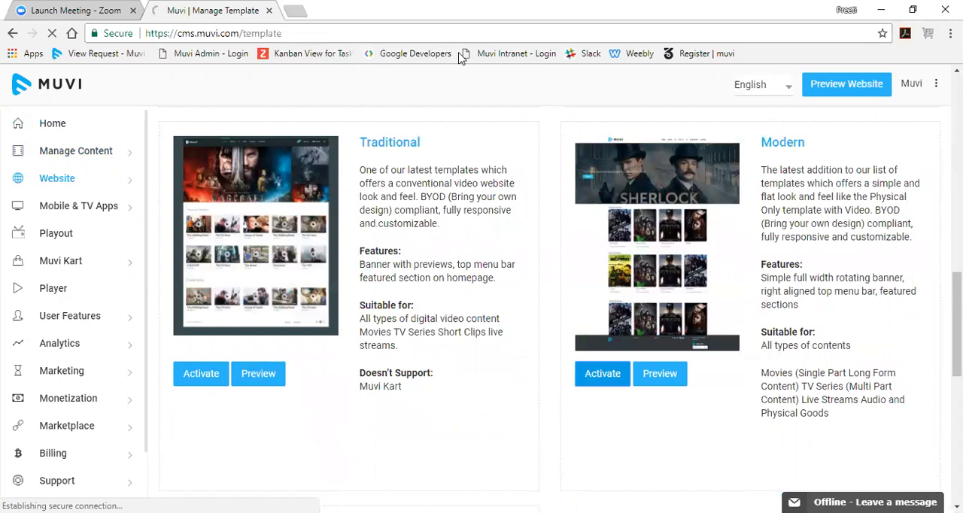
# Confirm the Modern activation and check the 'Template updated' message shows Modern as active.
pyautogui.click(602, 373)
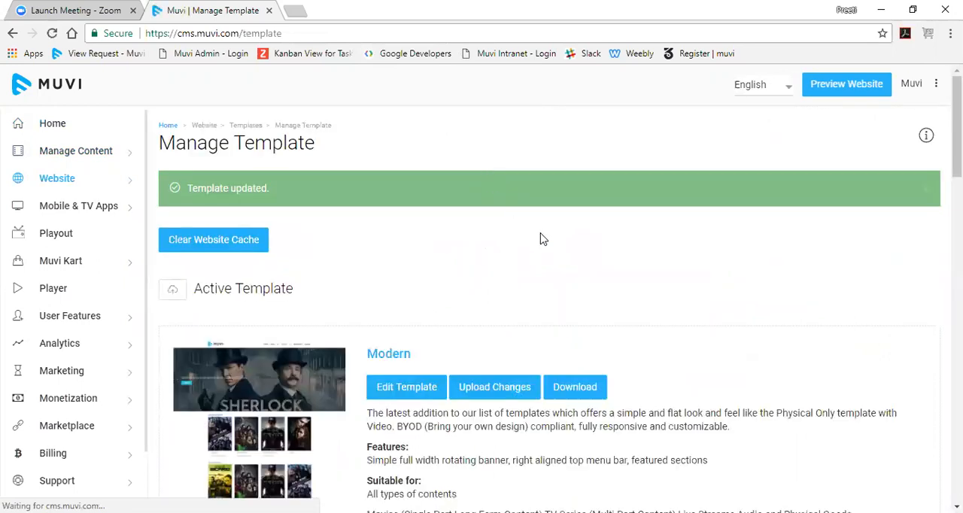
pyautogui.scroll(-3)
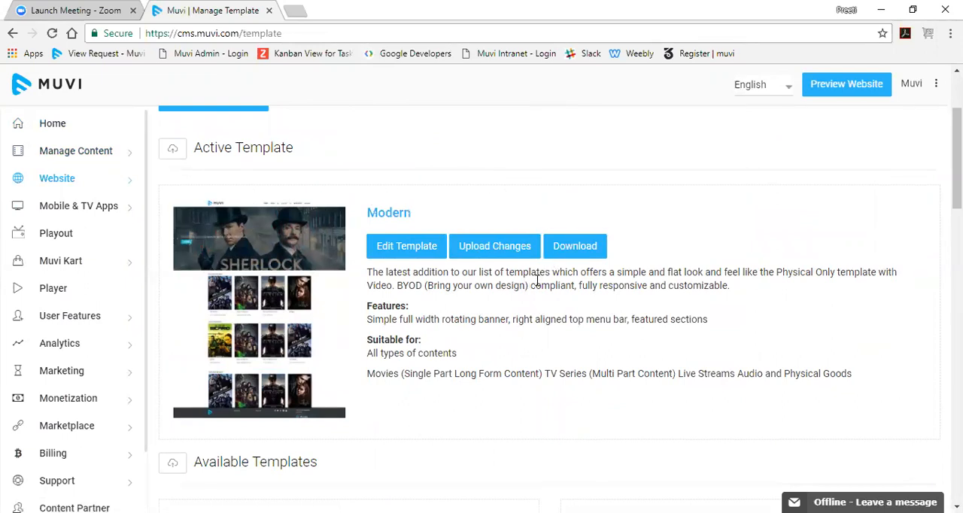
pyautogui.click(56, 178)
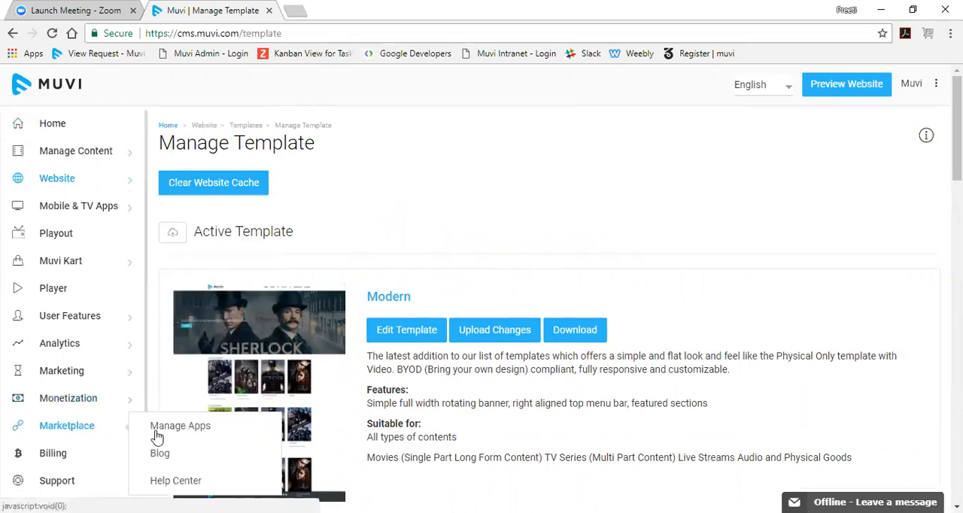
pyautogui.moveTo(181, 432)
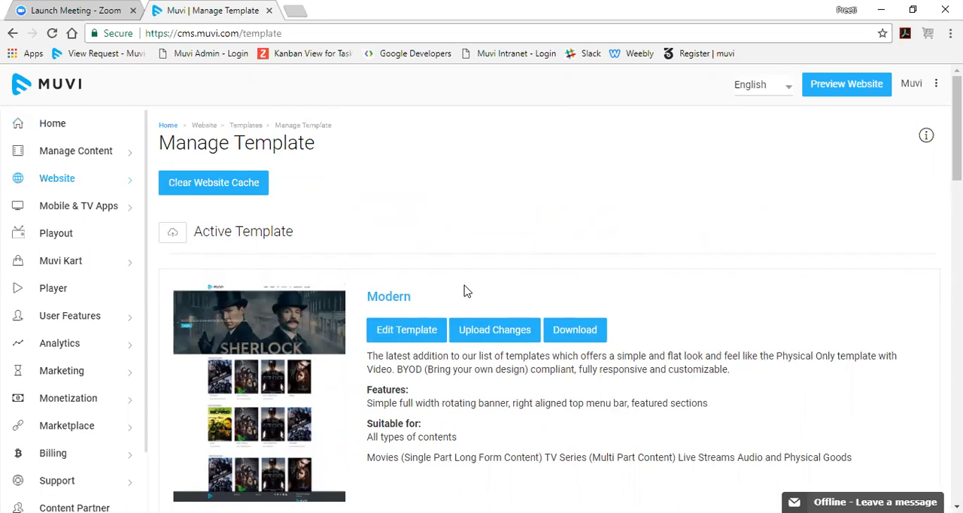
# Open Manage Content > Settings and scroll through content types and metadata options.
pyautogui.click(76, 150)
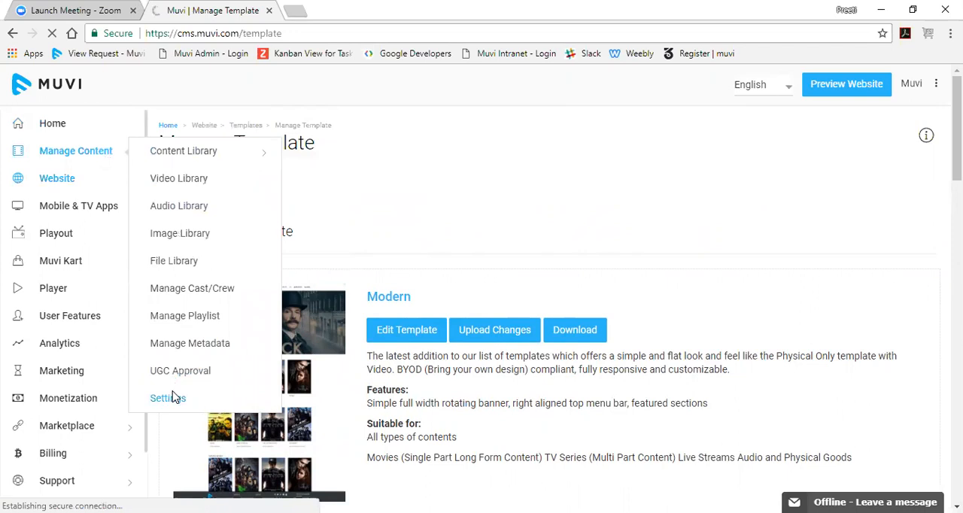
pyautogui.click(167, 398)
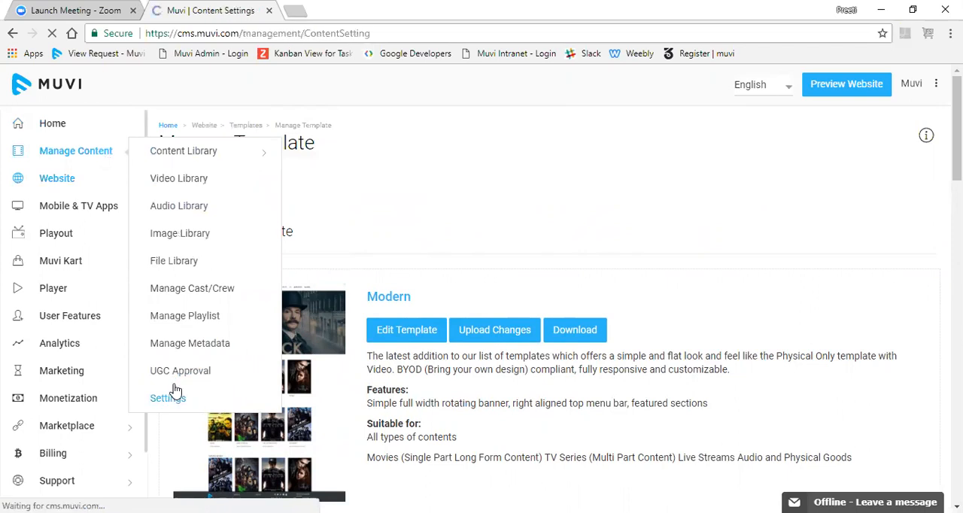
pyautogui.click(167, 399)
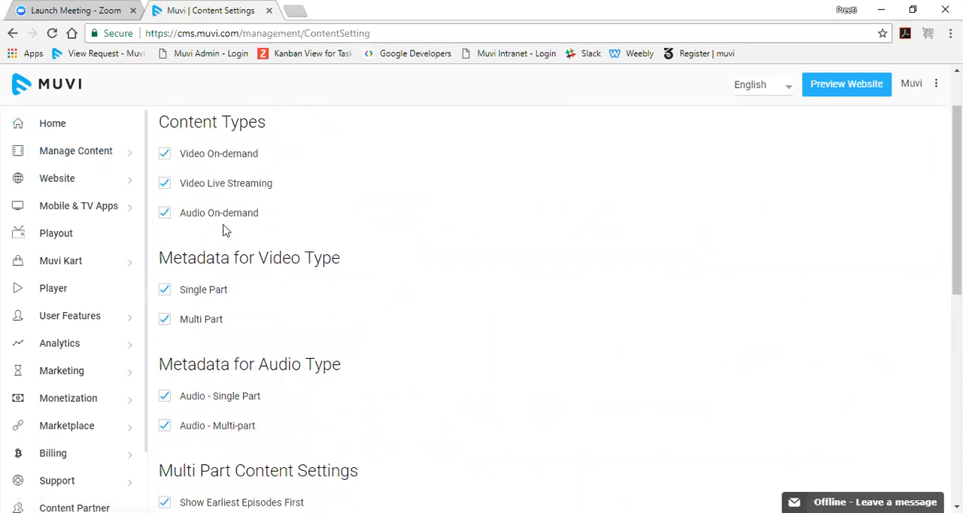
pyautogui.scroll(-3)
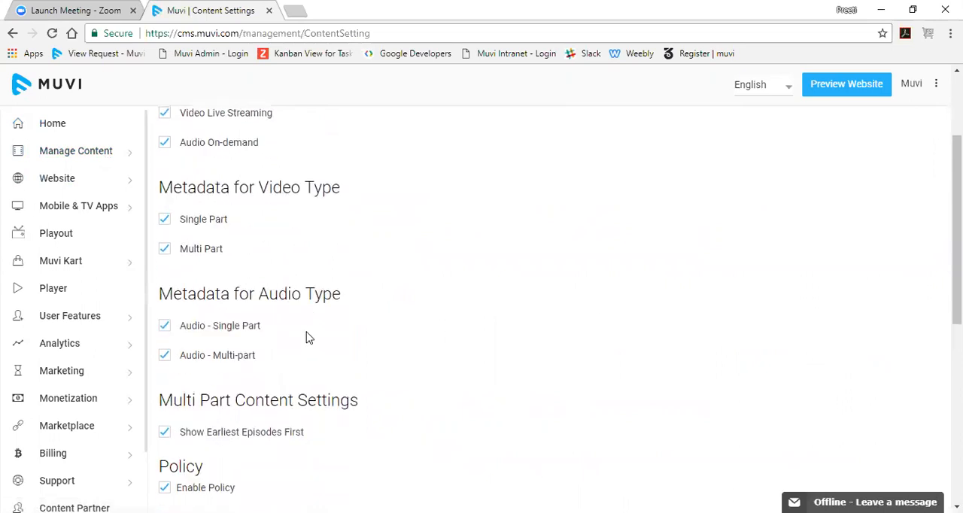
pyautogui.moveTo(75, 151)
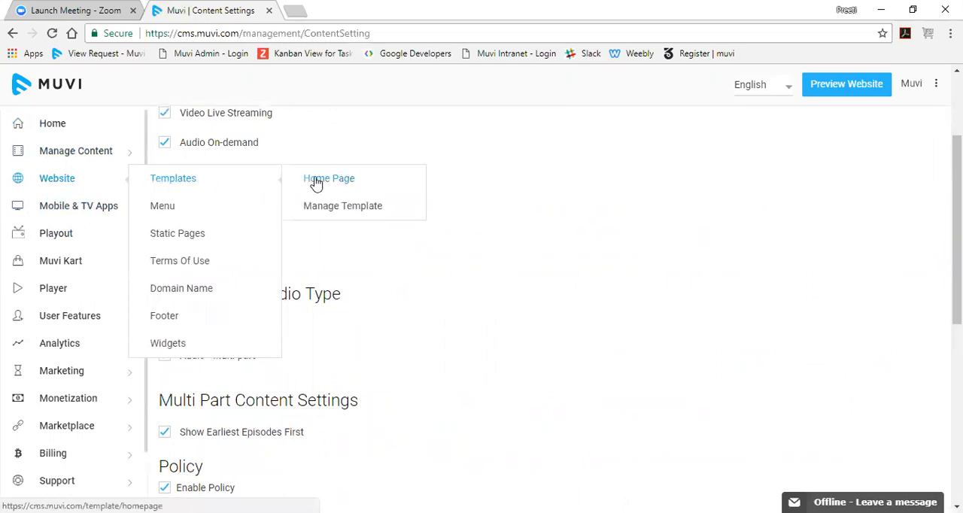
pyautogui.click(342, 205)
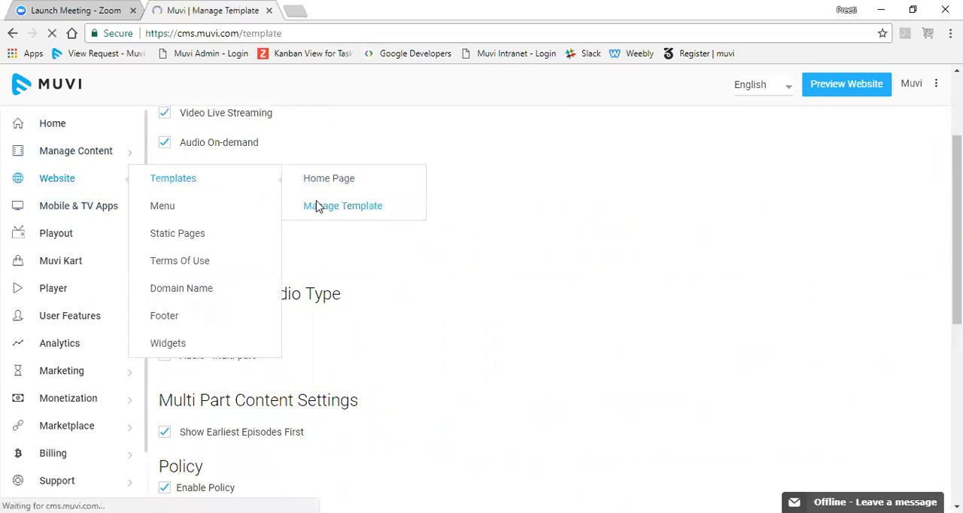
pyautogui.click(342, 205)
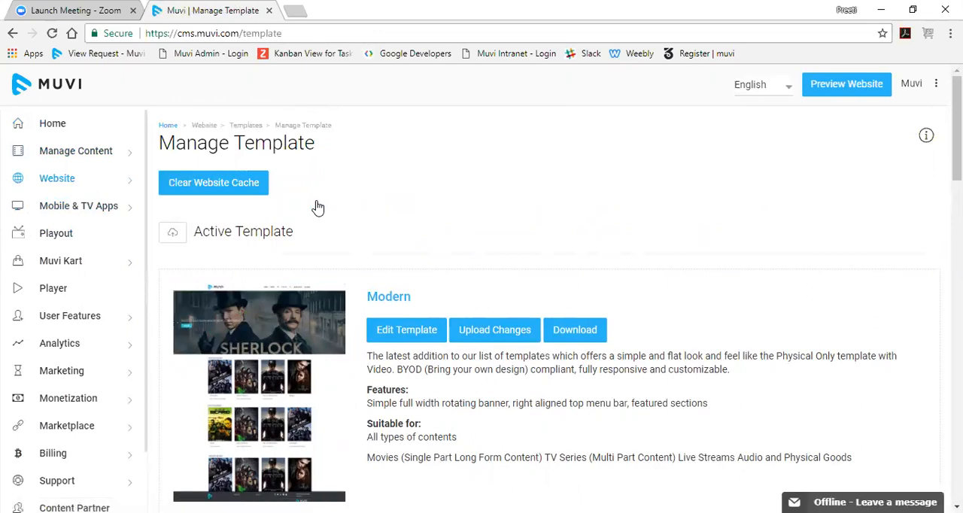
pyautogui.scroll(-3)
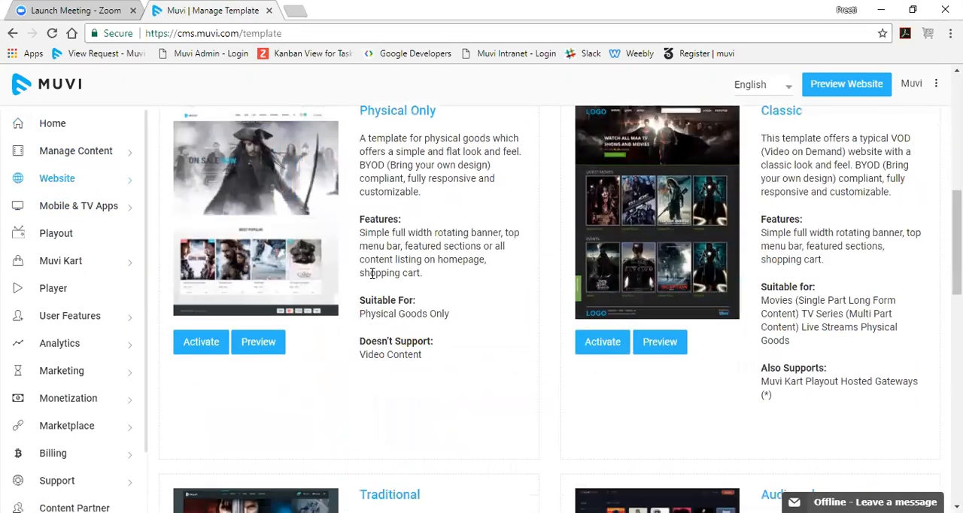
pyautogui.scroll(-3)
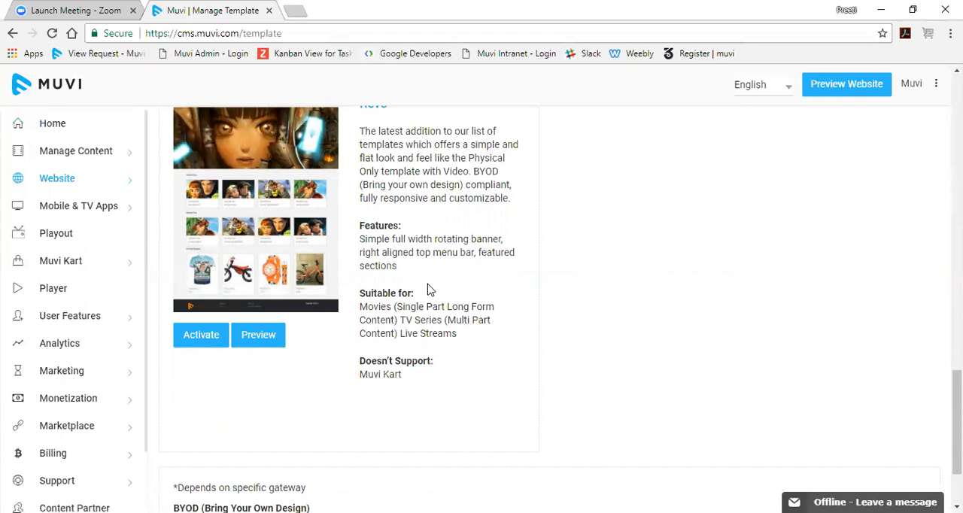
pyautogui.moveTo(429, 296)
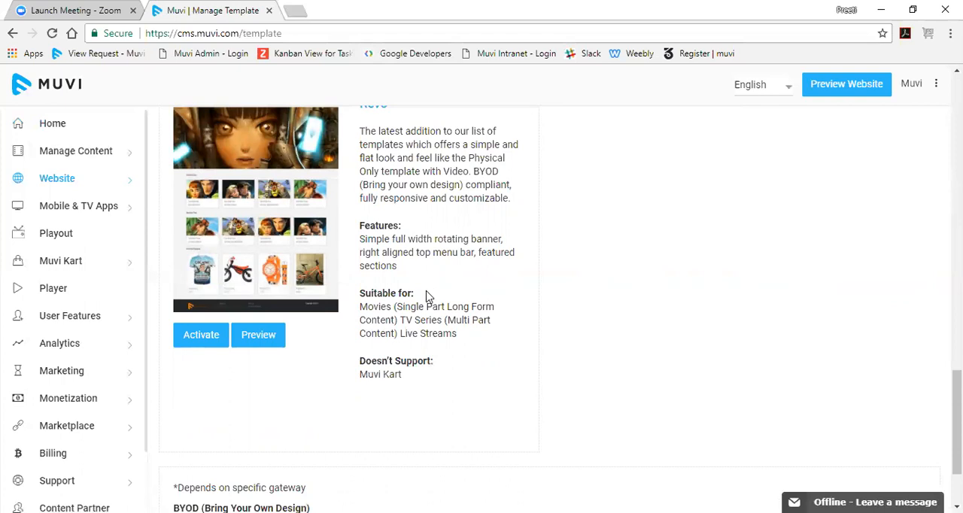
pyautogui.scroll(-3)
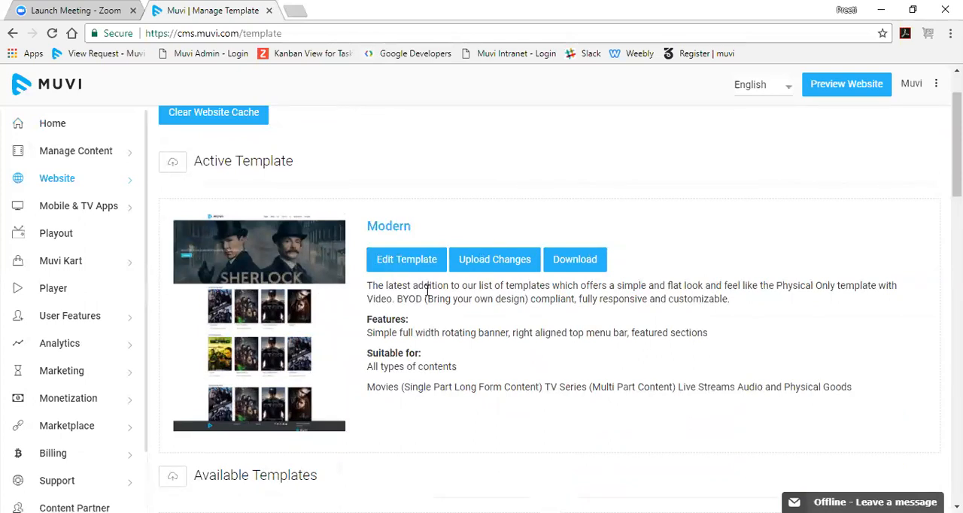
pyautogui.scroll(-3)
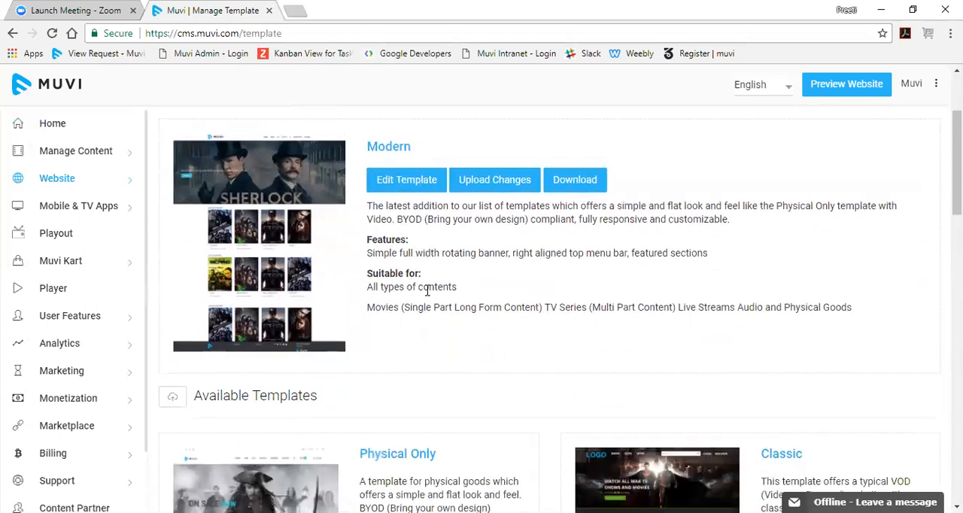
pyautogui.scroll(-3)
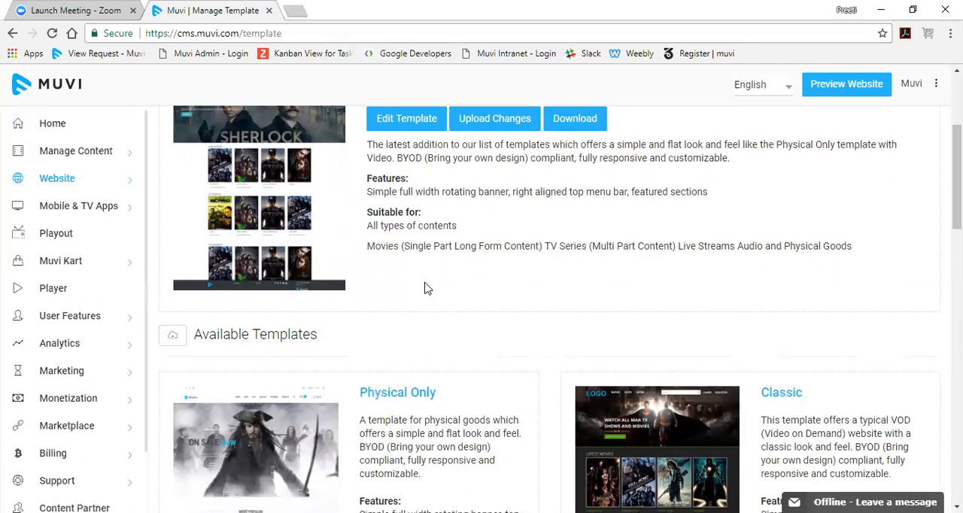
# Choose Website > Templates > Home Page from the sidebar.
pyautogui.click(56, 179)
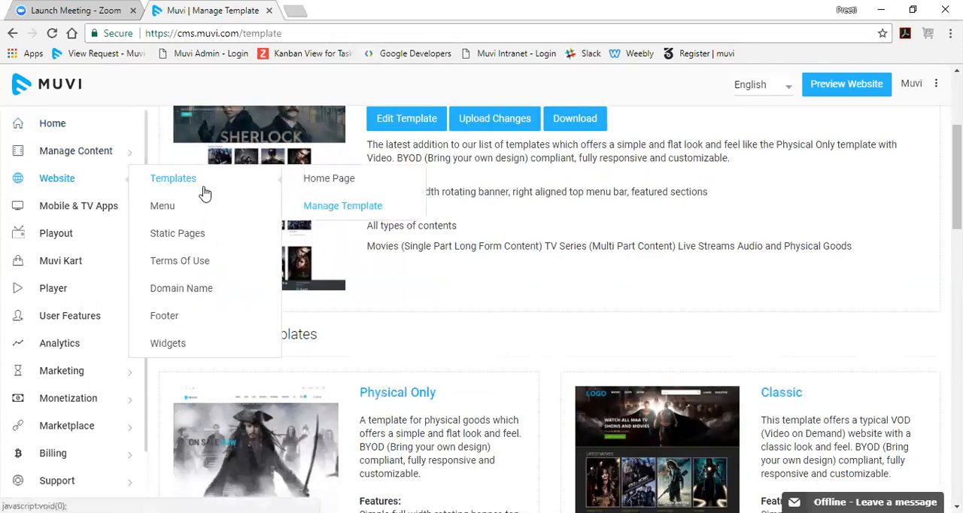
pyautogui.click(342, 205)
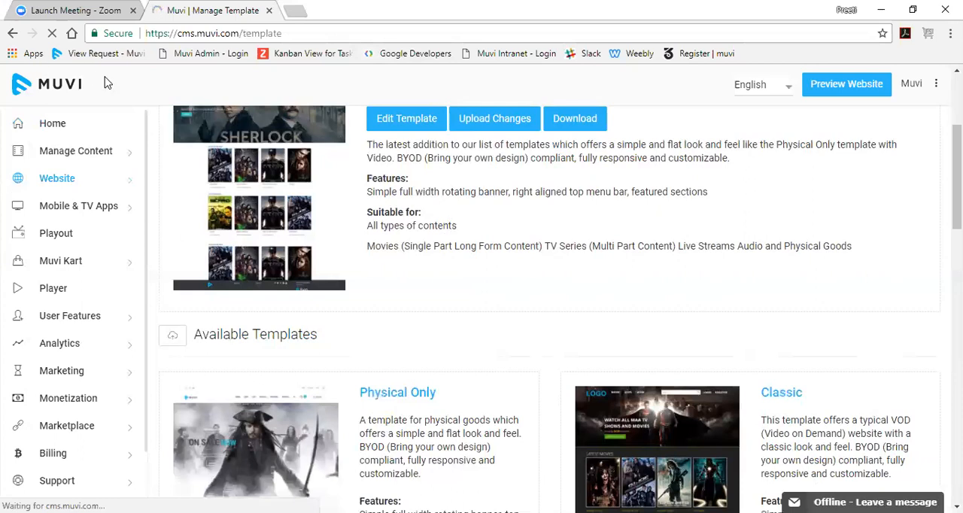
pyautogui.moveTo(302, 235)
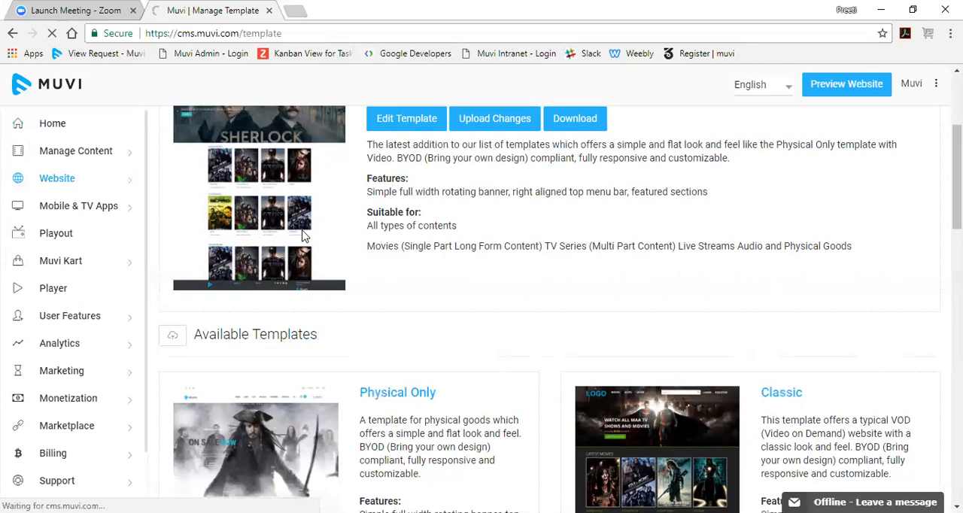
pyautogui.moveTo(309, 139)
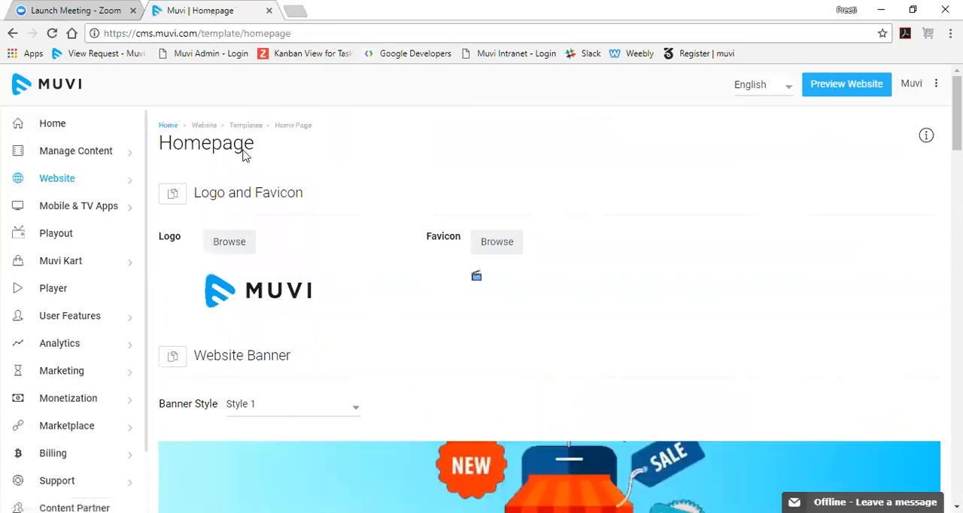
pyautogui.moveTo(297, 236)
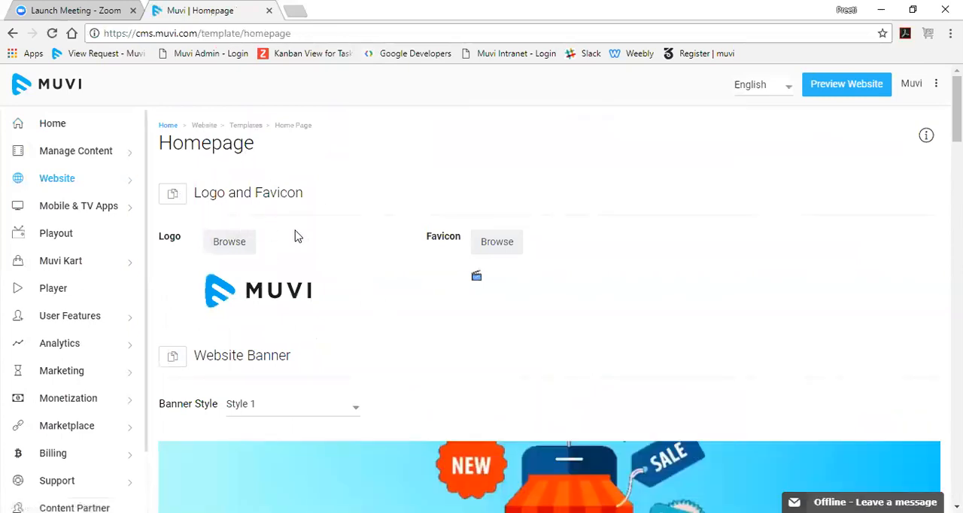
pyautogui.scroll(-3)
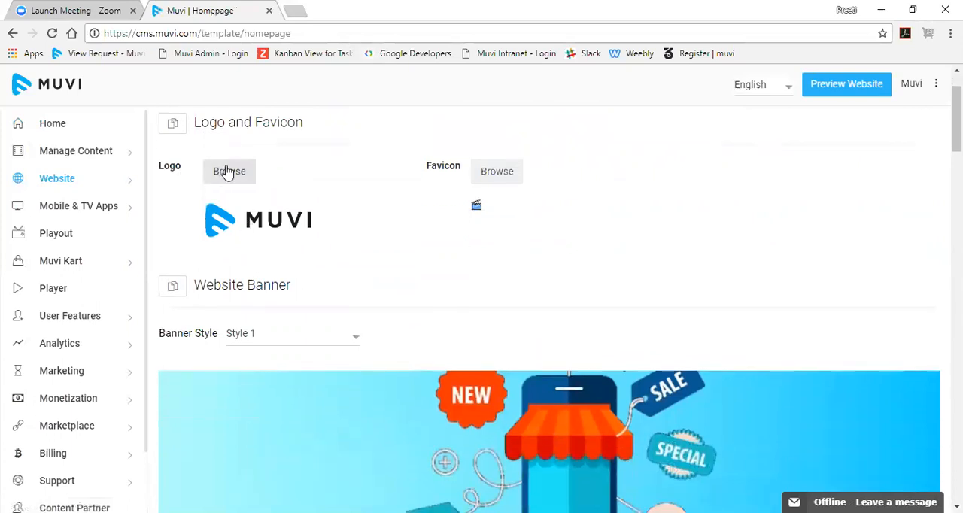
pyautogui.click(229, 171)
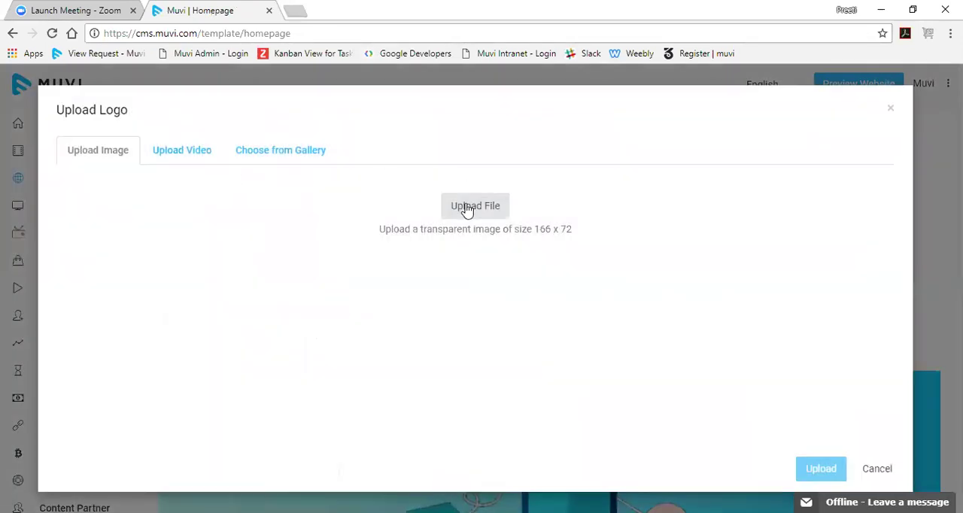
pyautogui.moveTo(907, 120)
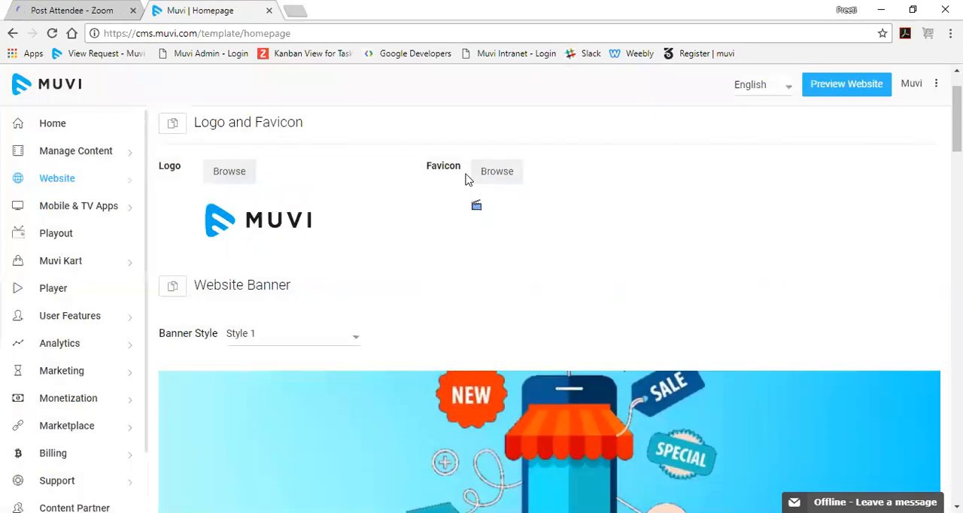
pyautogui.moveTo(481, 173)
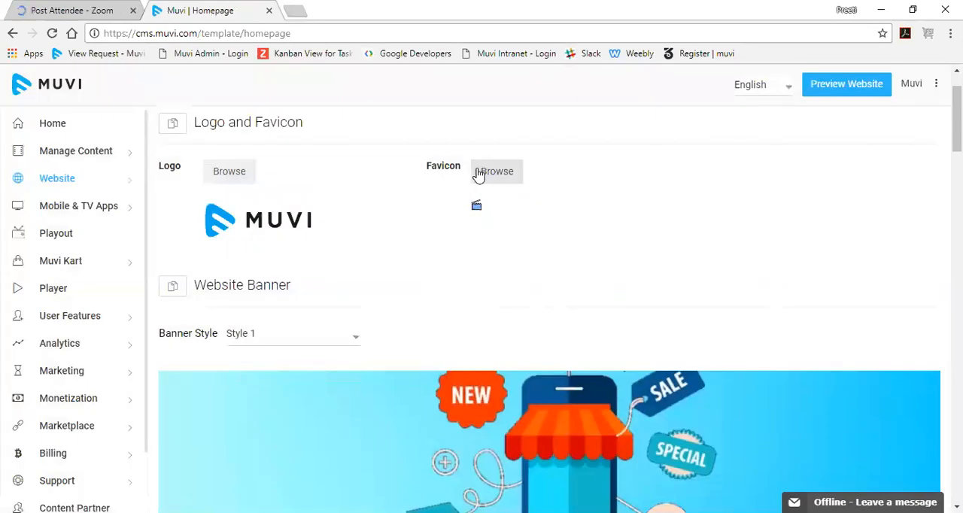
pyautogui.scroll(-3)
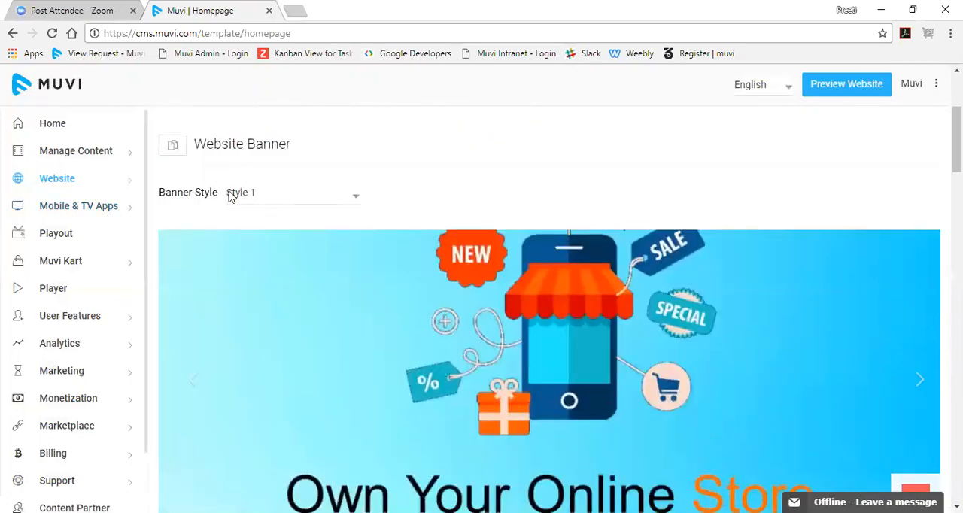
pyautogui.moveTo(326, 194)
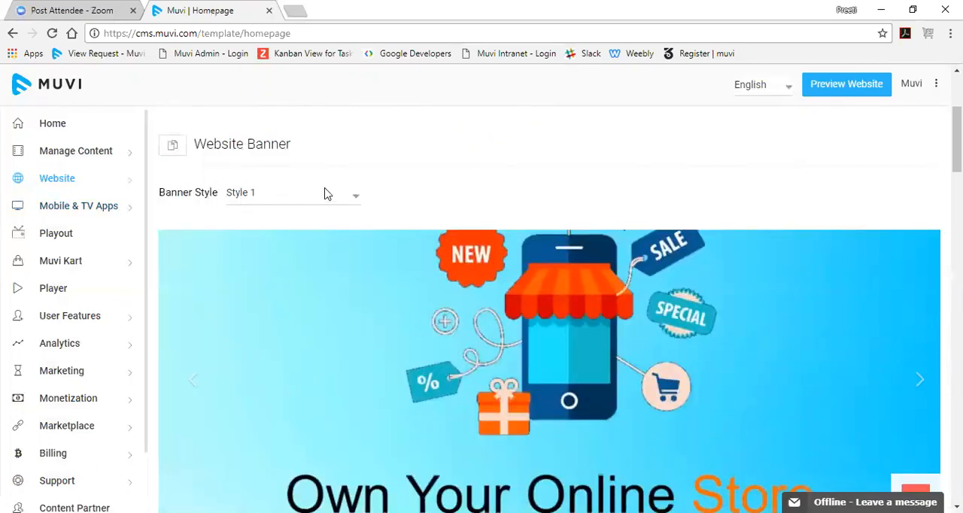
pyautogui.click(292, 192)
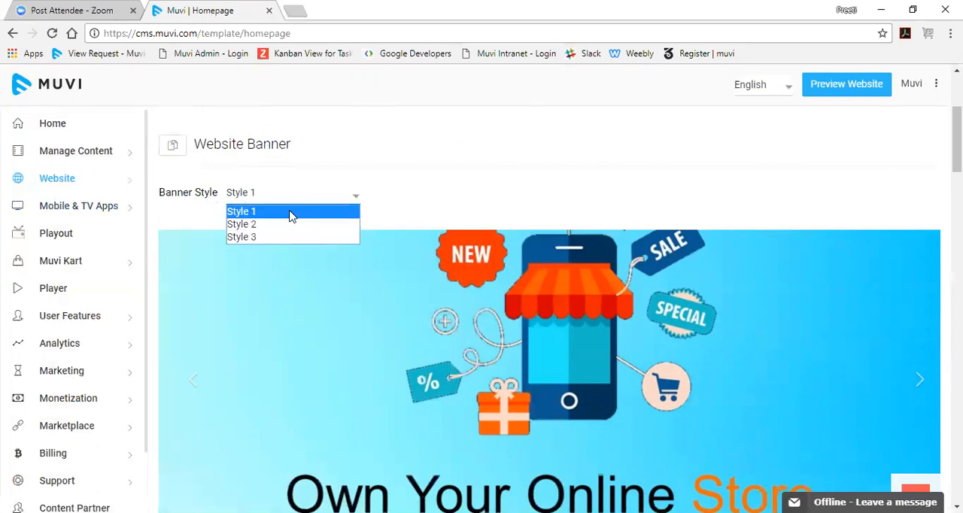
pyautogui.moveTo(286, 218)
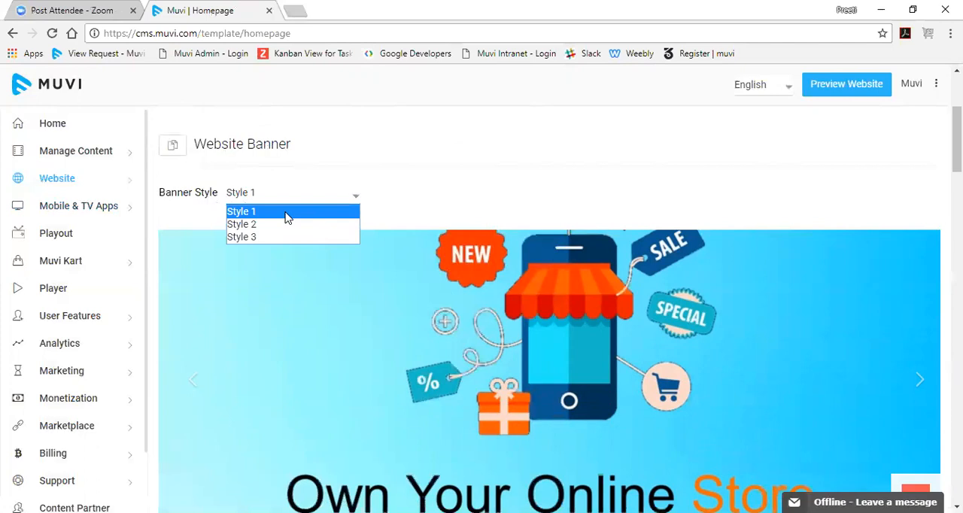
pyautogui.click(242, 225)
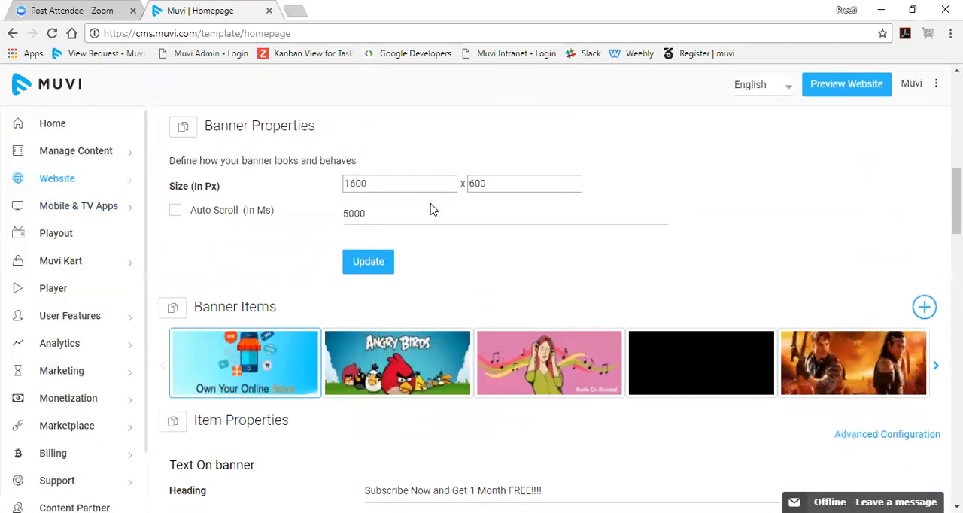
# Scroll down to the selected banner's heading, description, Join Now button and redirect URL.
pyautogui.scroll(-3)
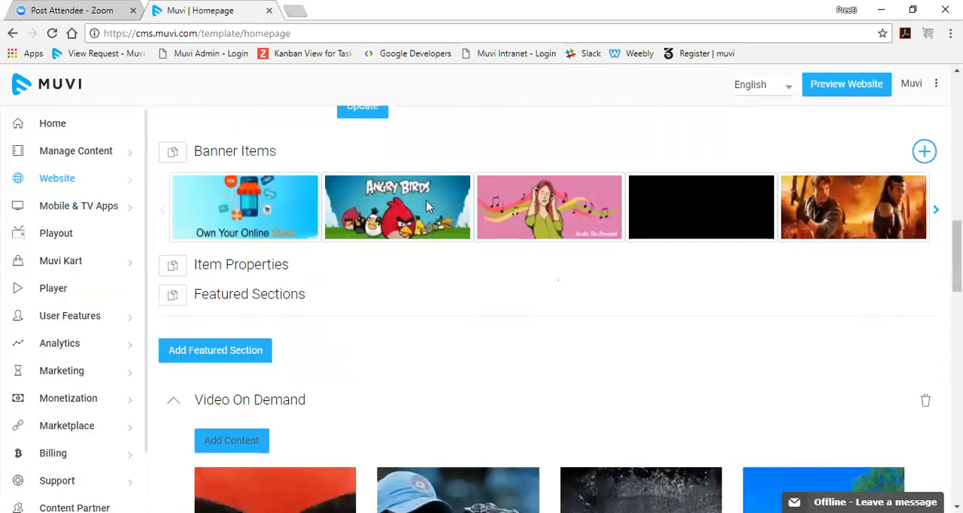
pyautogui.scroll(-3)
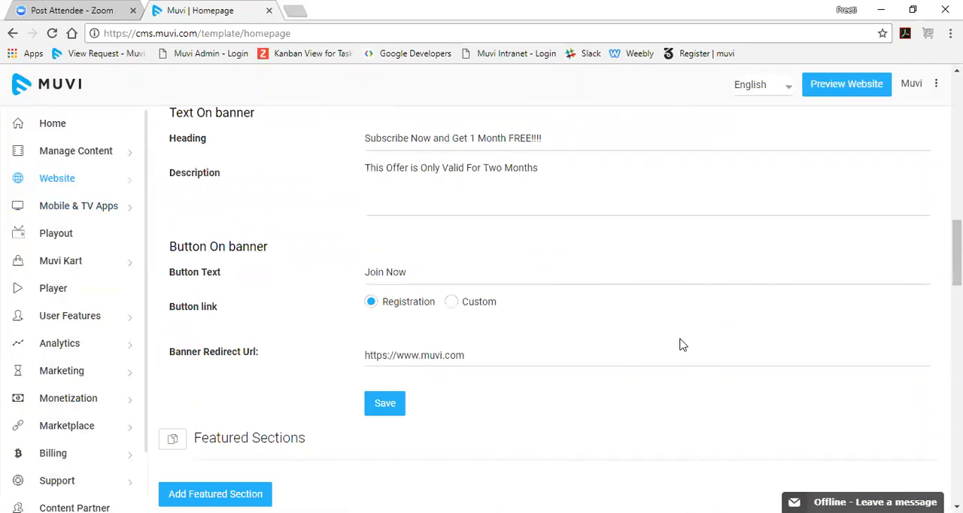
pyautogui.moveTo(733, 341)
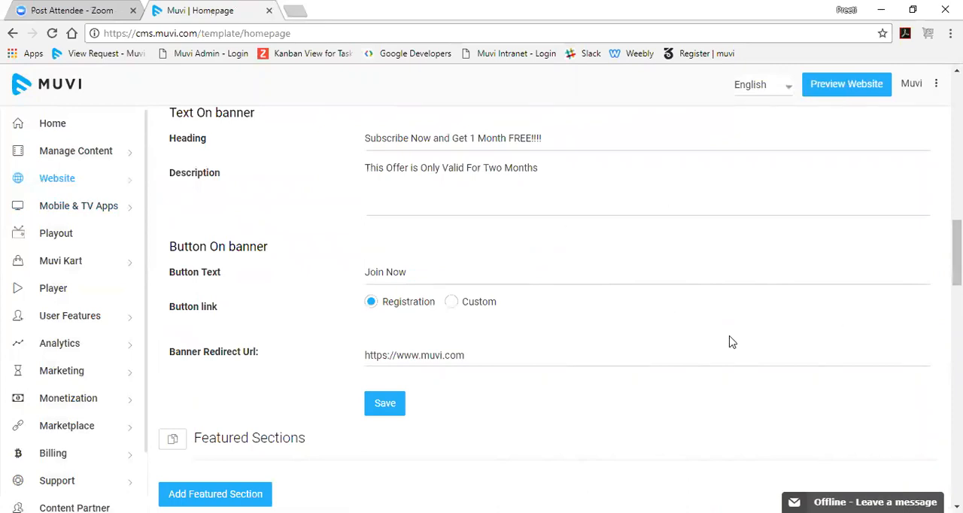
pyautogui.moveTo(249, 220)
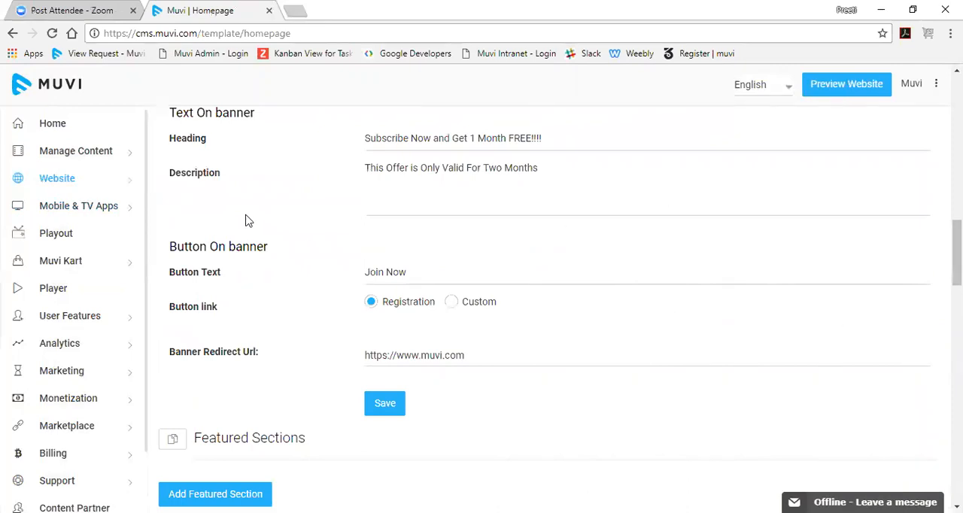
pyautogui.moveTo(430, 388)
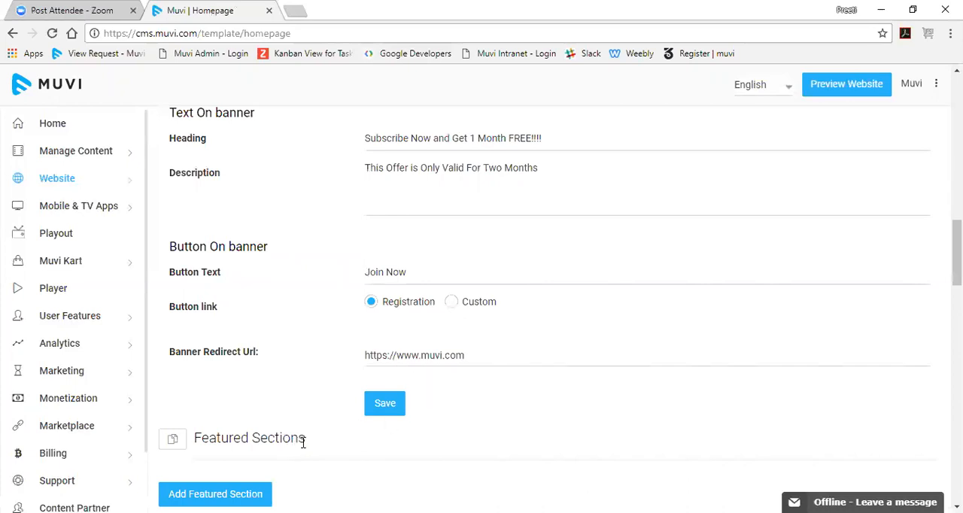
pyautogui.moveTo(216, 494)
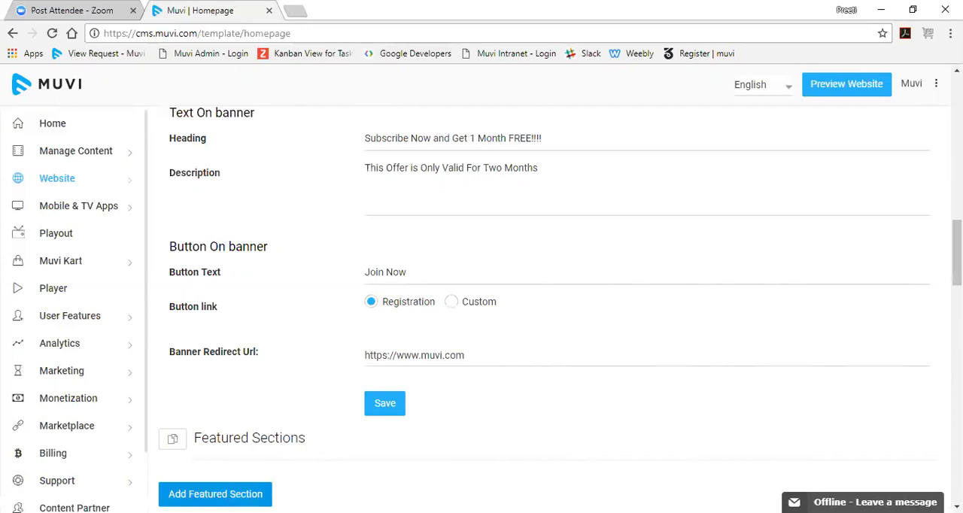
pyautogui.moveTo(506, 393)
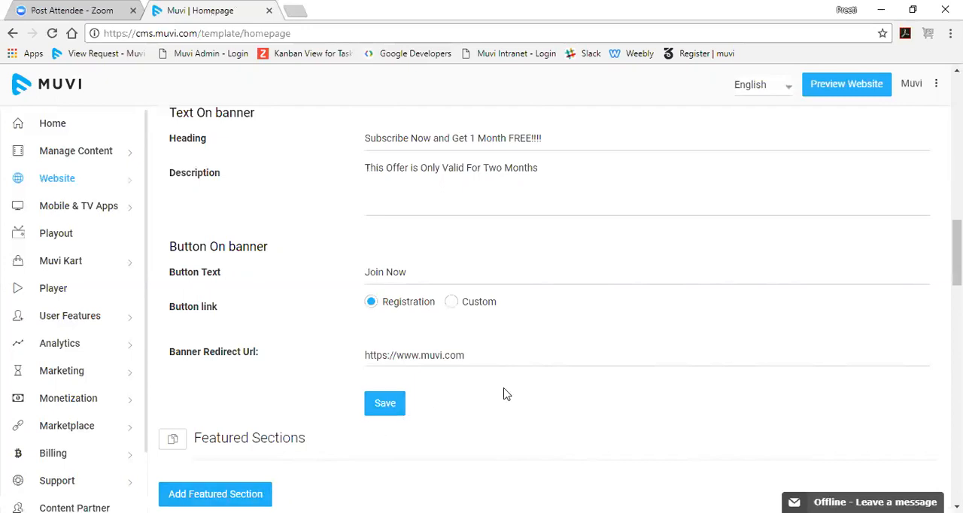
pyautogui.moveTo(514, 394)
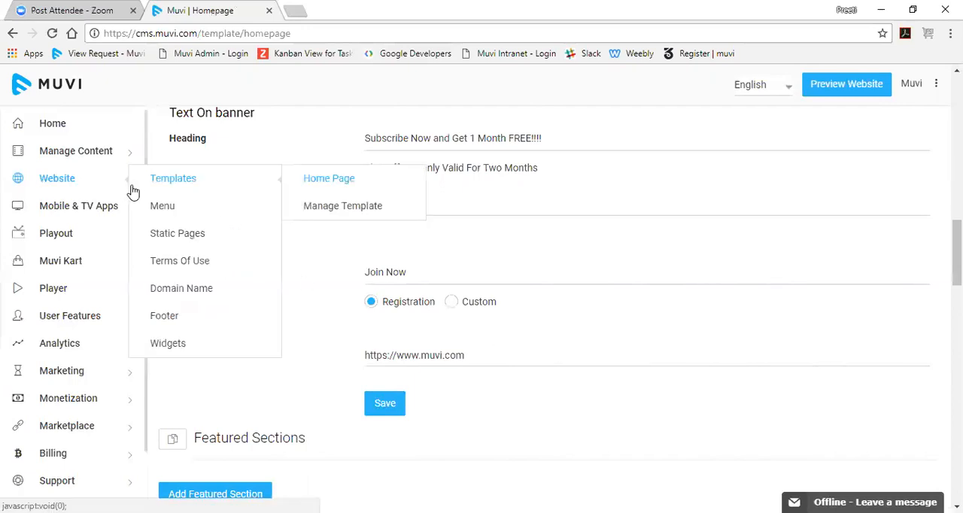
pyautogui.moveTo(210, 187)
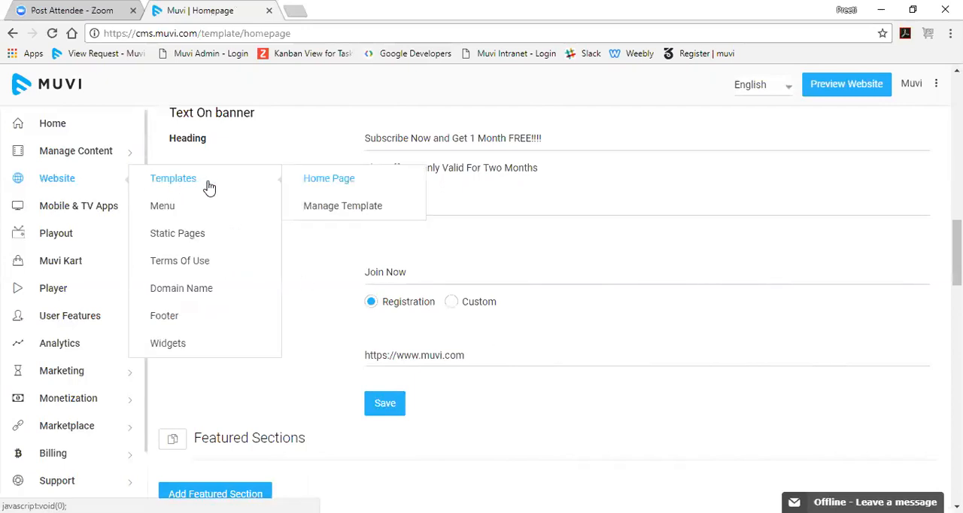